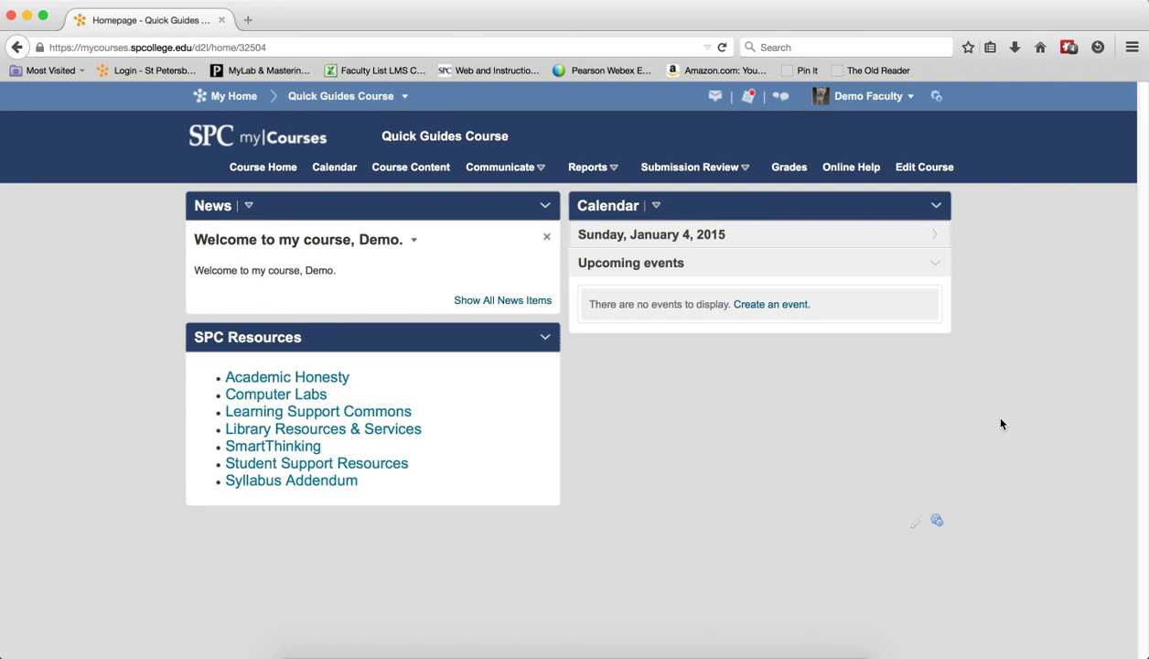
pyautogui.moveTo(828, 180)
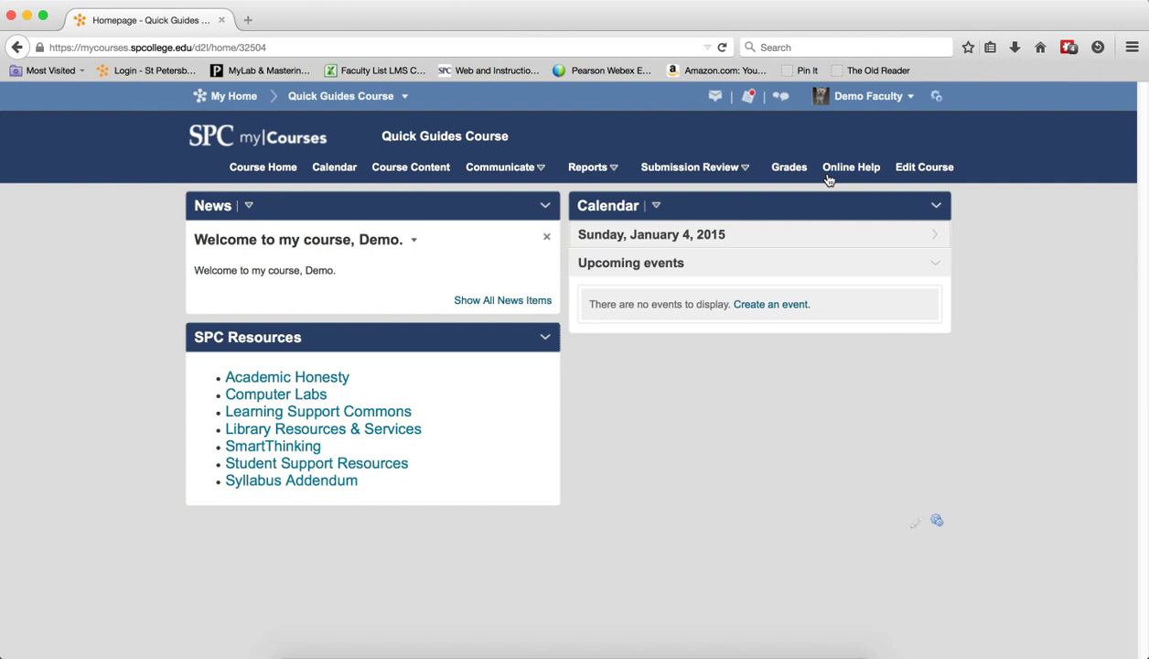
# Go to the course Grades area and switch to the Schemes tab.
pyautogui.click(788, 166)
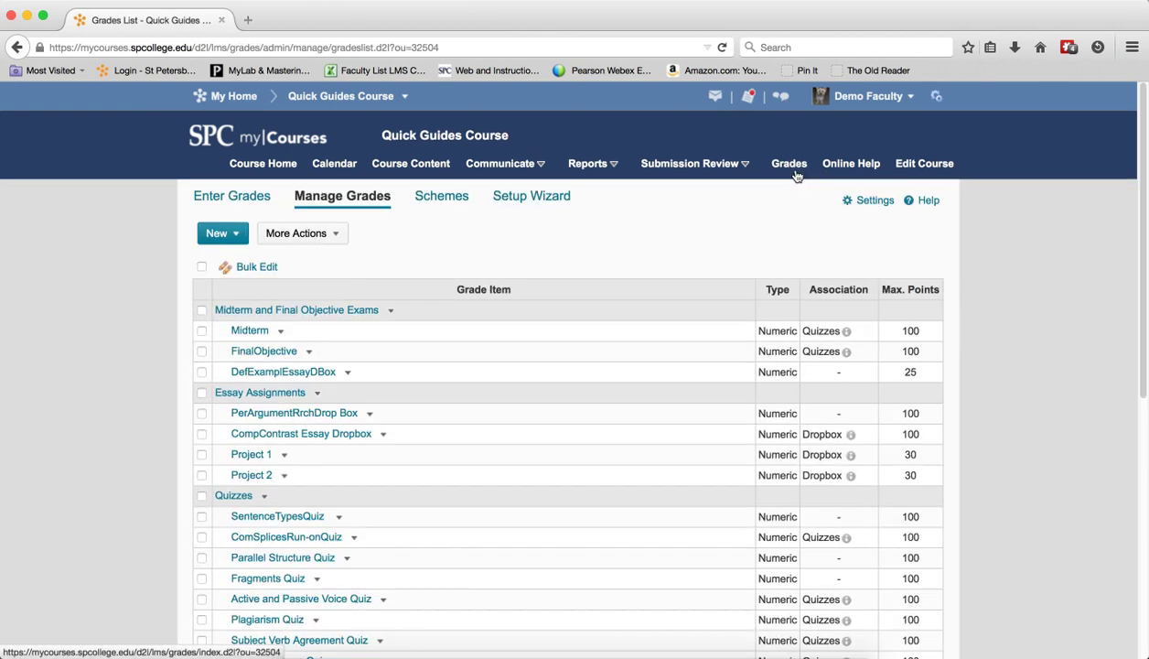
pyautogui.click(441, 195)
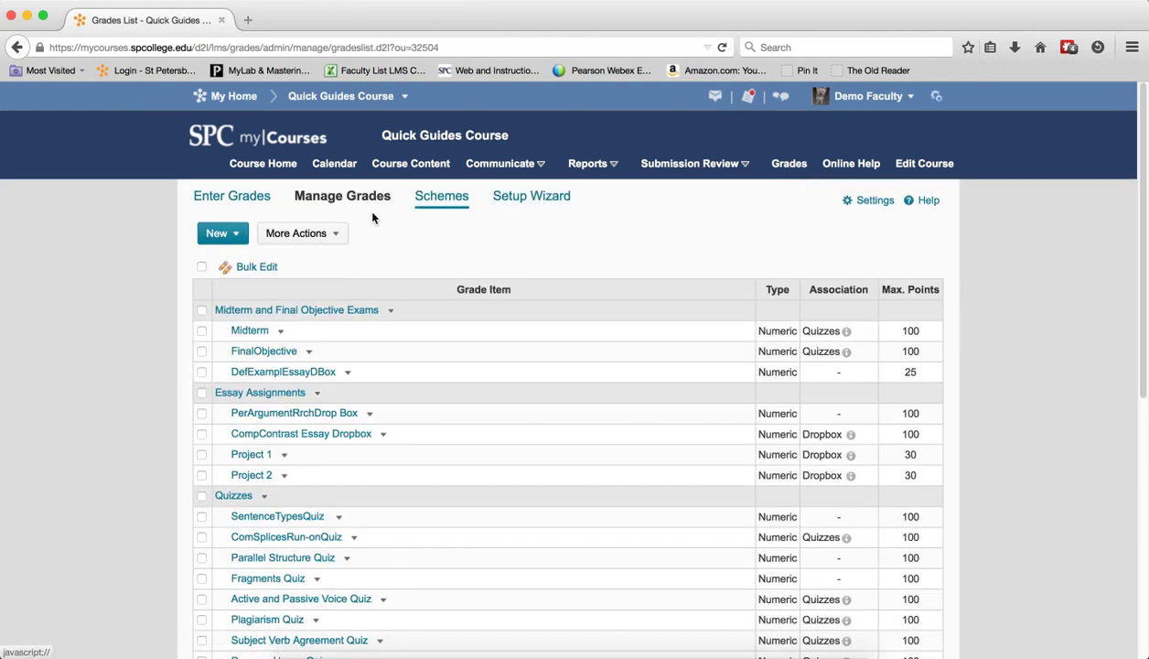
pyautogui.click(441, 196)
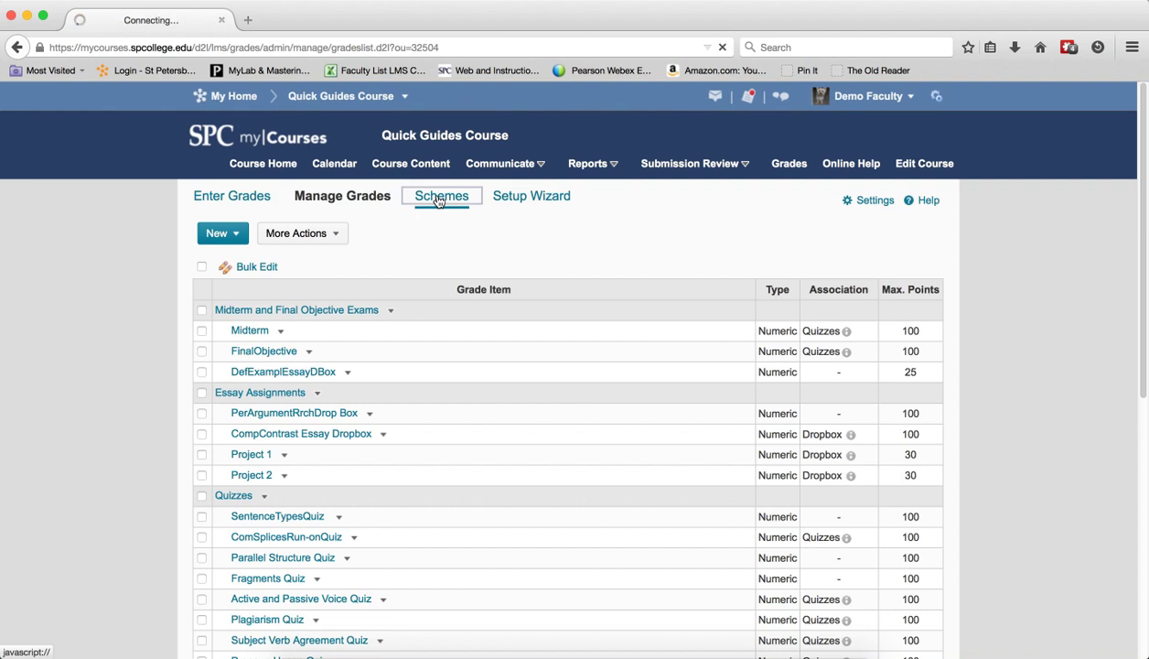
# Start a new grade scheme from the Schemes page.
pyautogui.click(440, 196)
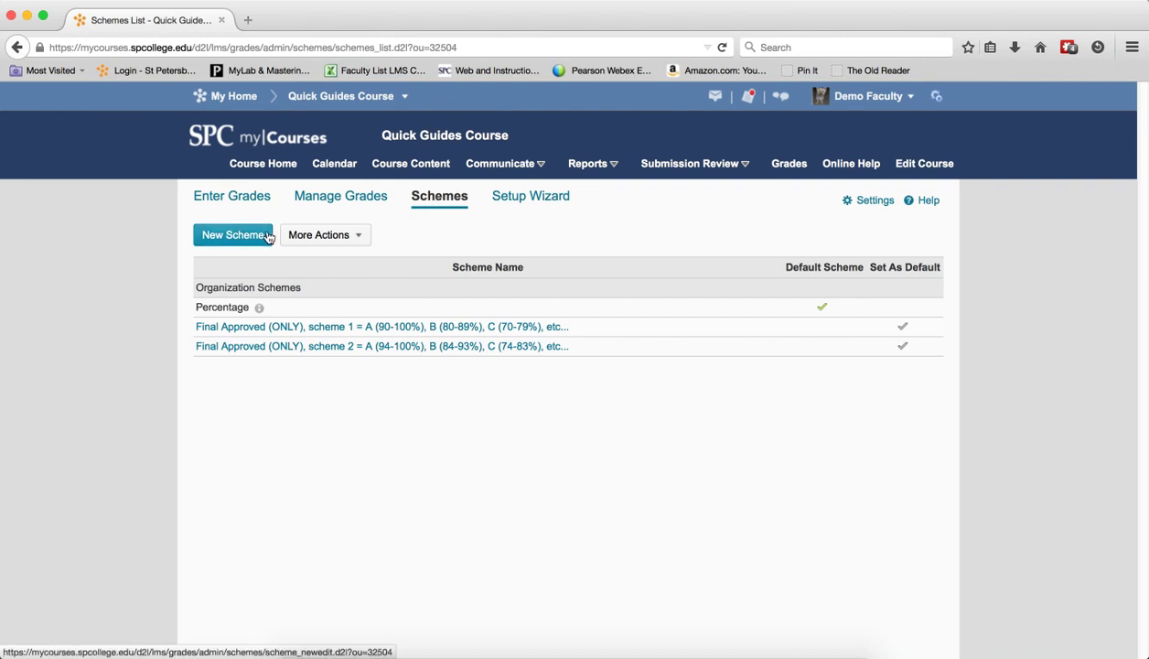
pyautogui.click(231, 234)
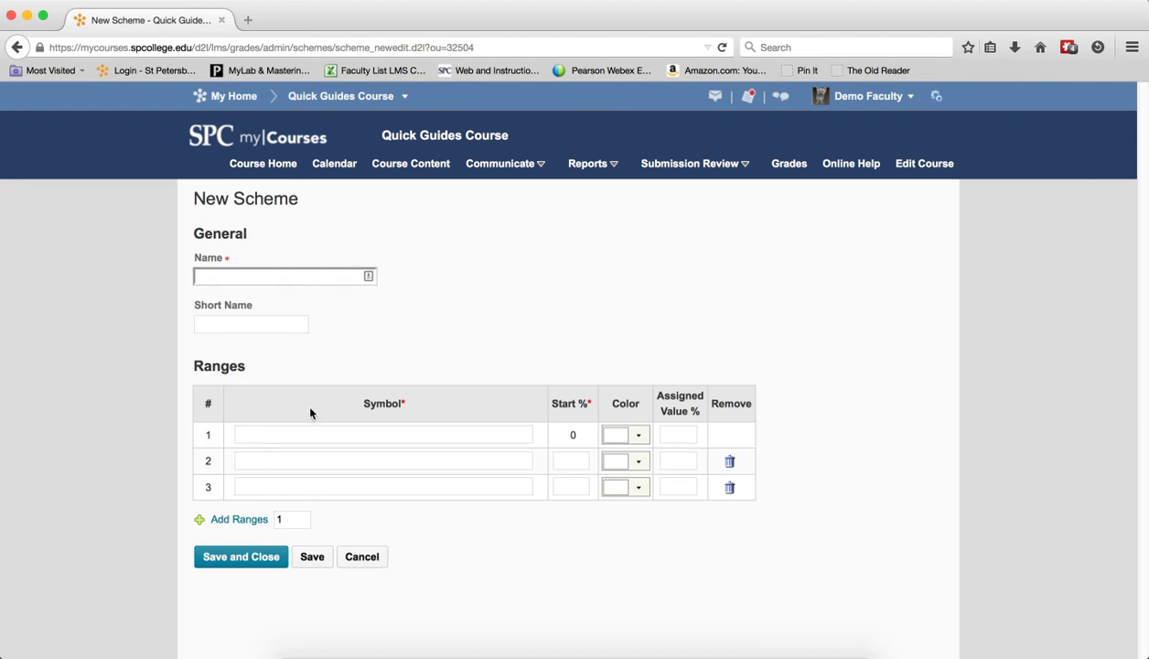
# Name the scheme 'Pass - Fail' and add 2 more ranges.
pyautogui.write('Pass')
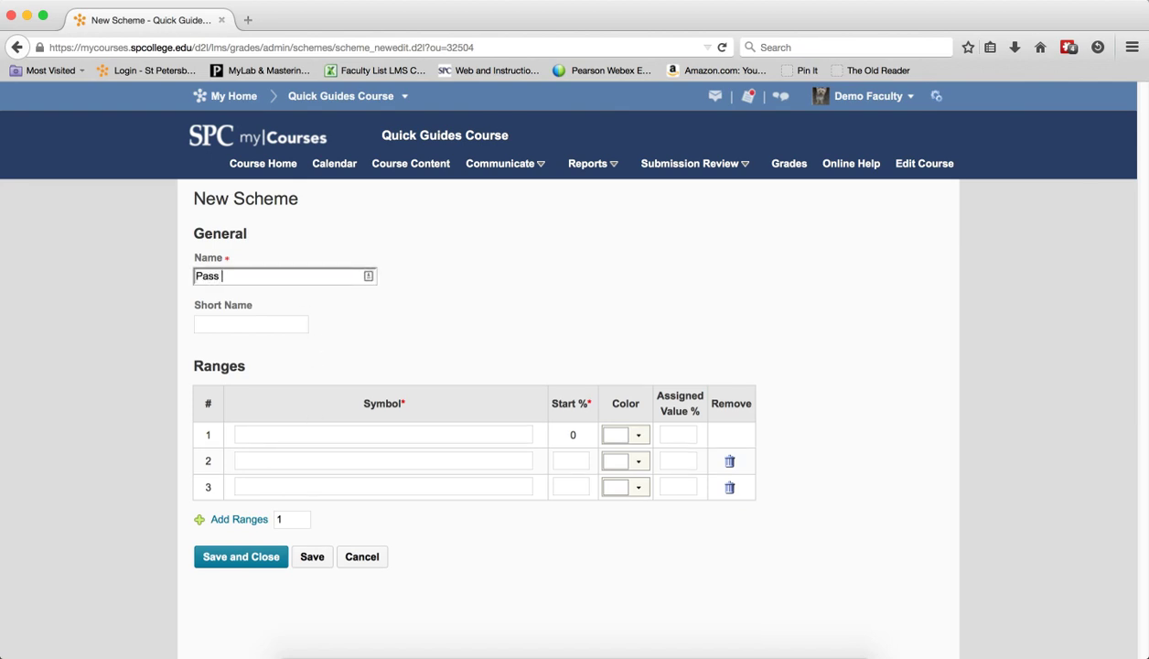
pyautogui.write('- Fail')
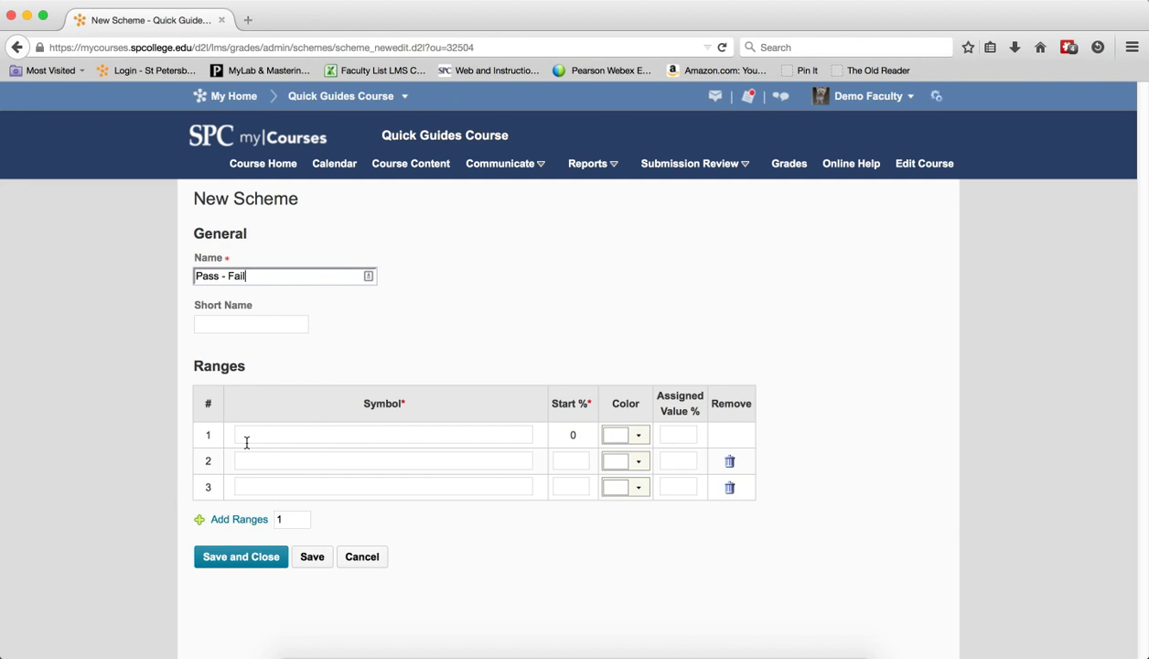
pyautogui.moveTo(255, 486)
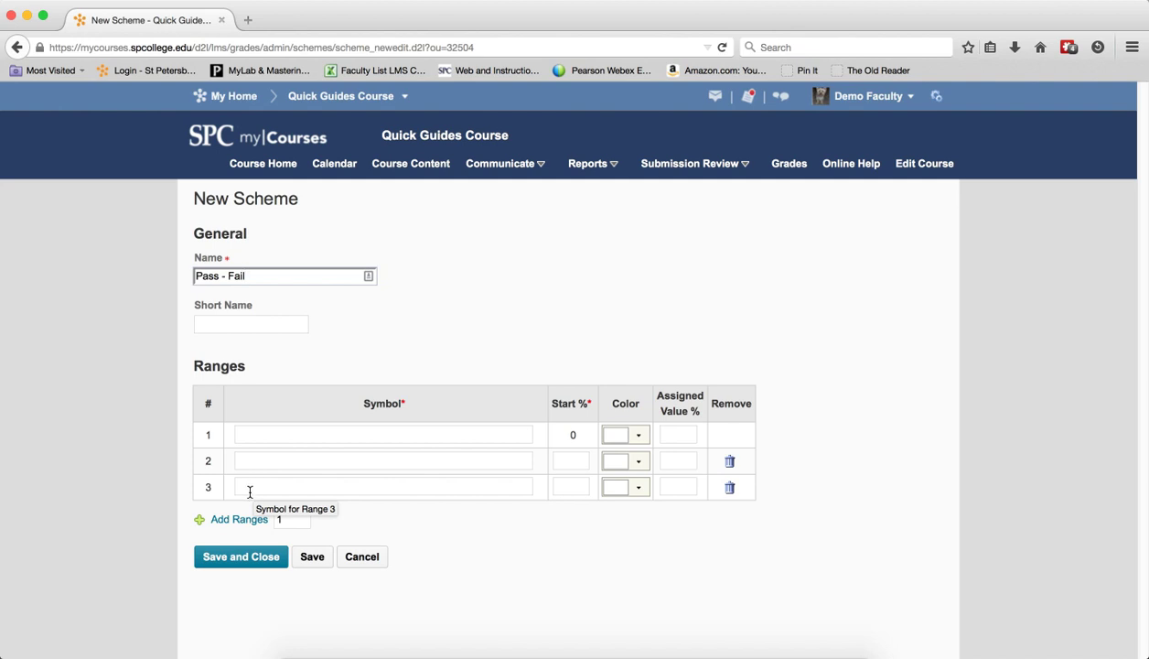
pyautogui.click(283, 275)
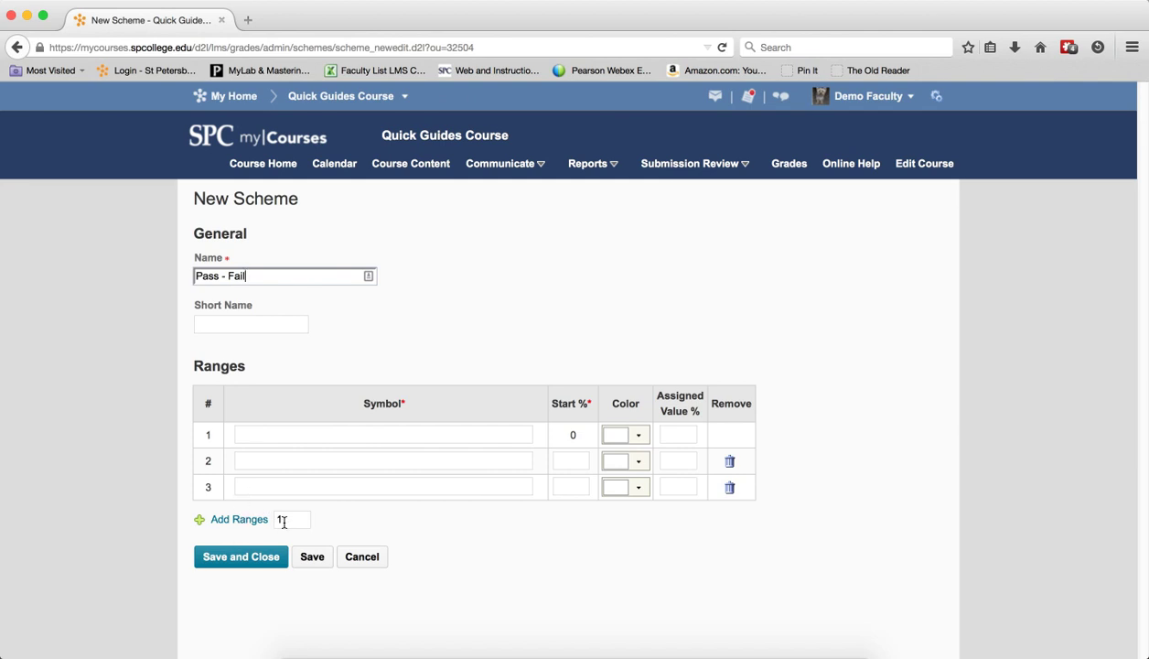
pyautogui.write('2')
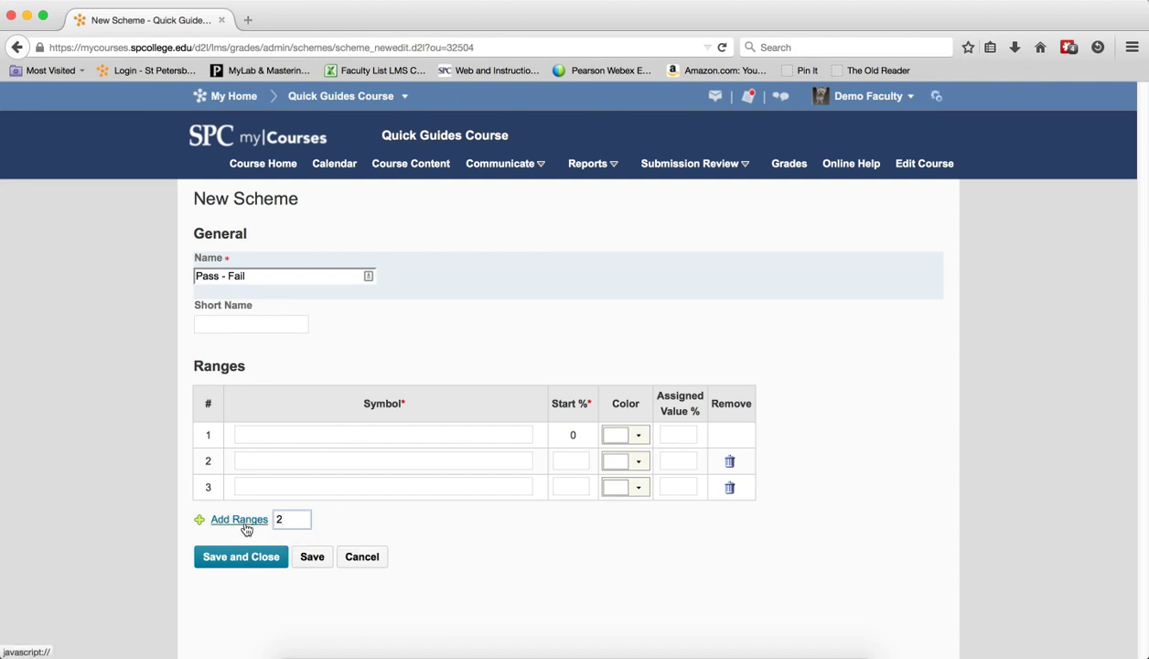
pyautogui.click(239, 518)
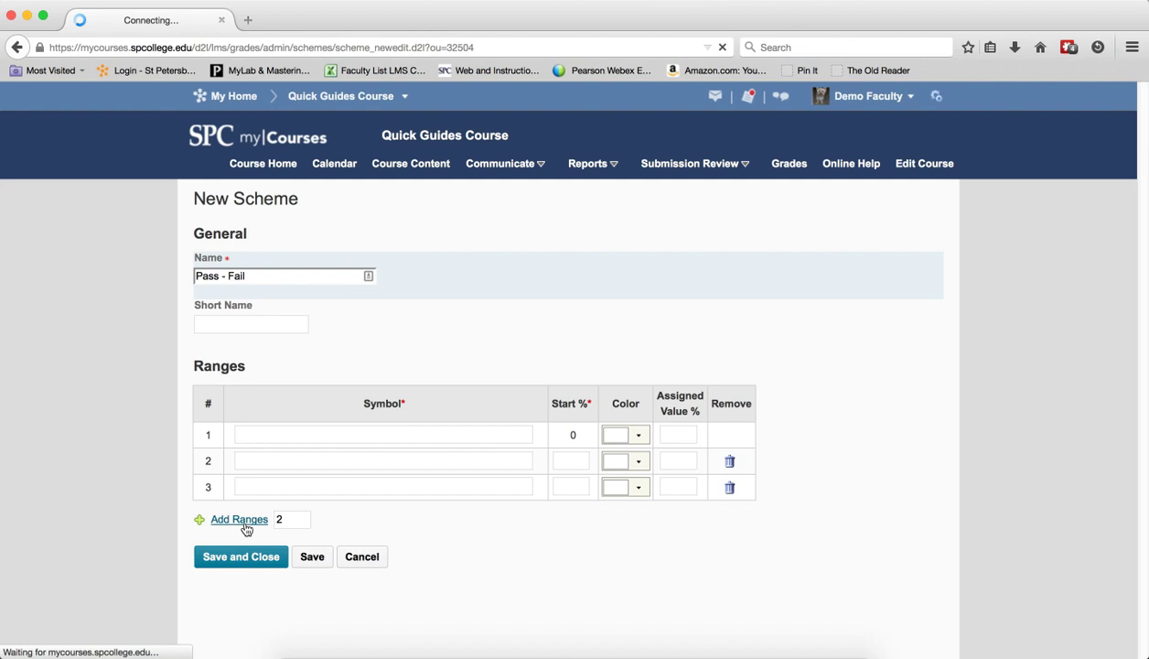
# Delete ranges 5, 4 and 3, and enter 'Pass' as the first symbol.
pyautogui.click(239, 519)
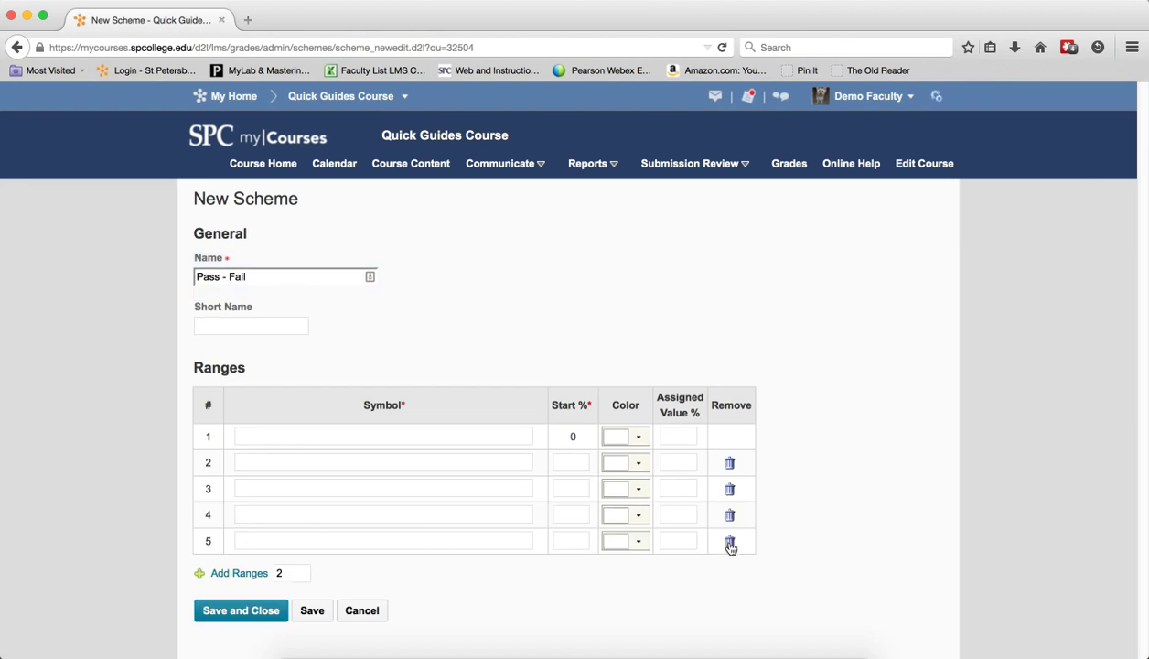
pyautogui.click(729, 540)
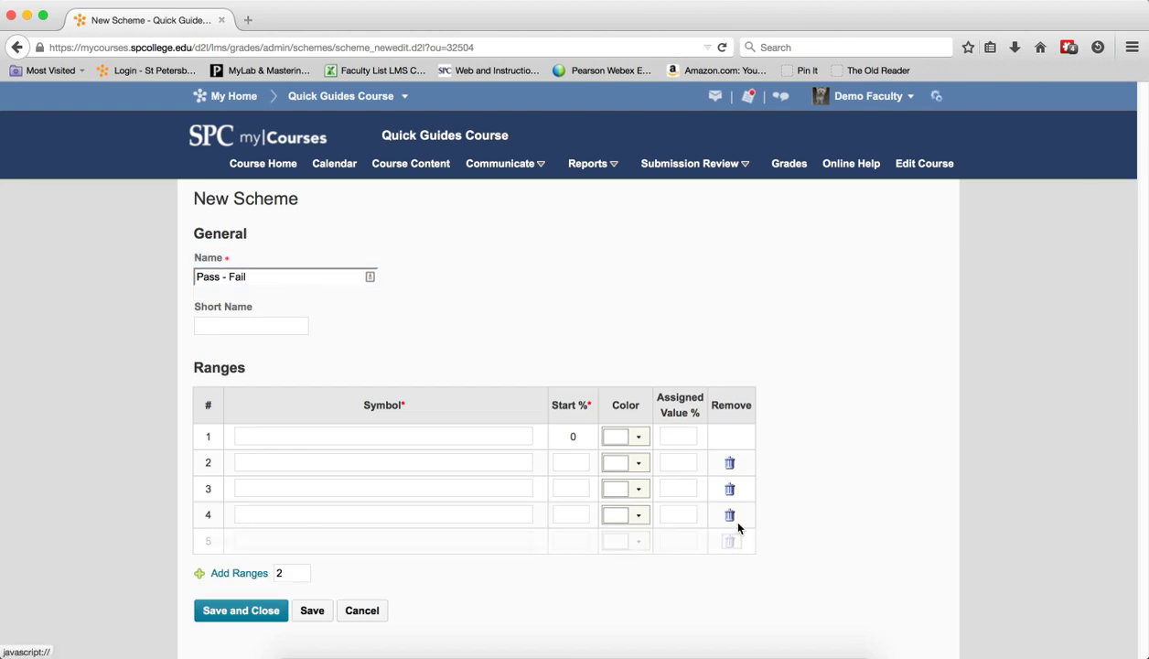
pyautogui.click(729, 514)
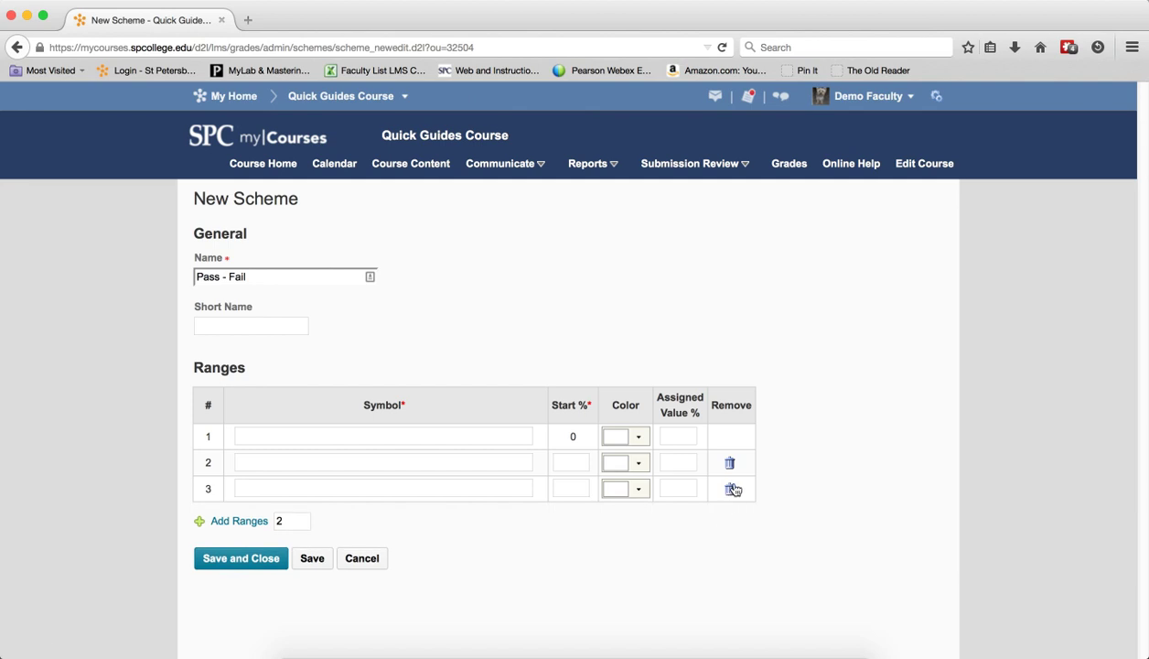
pyautogui.click(729, 488)
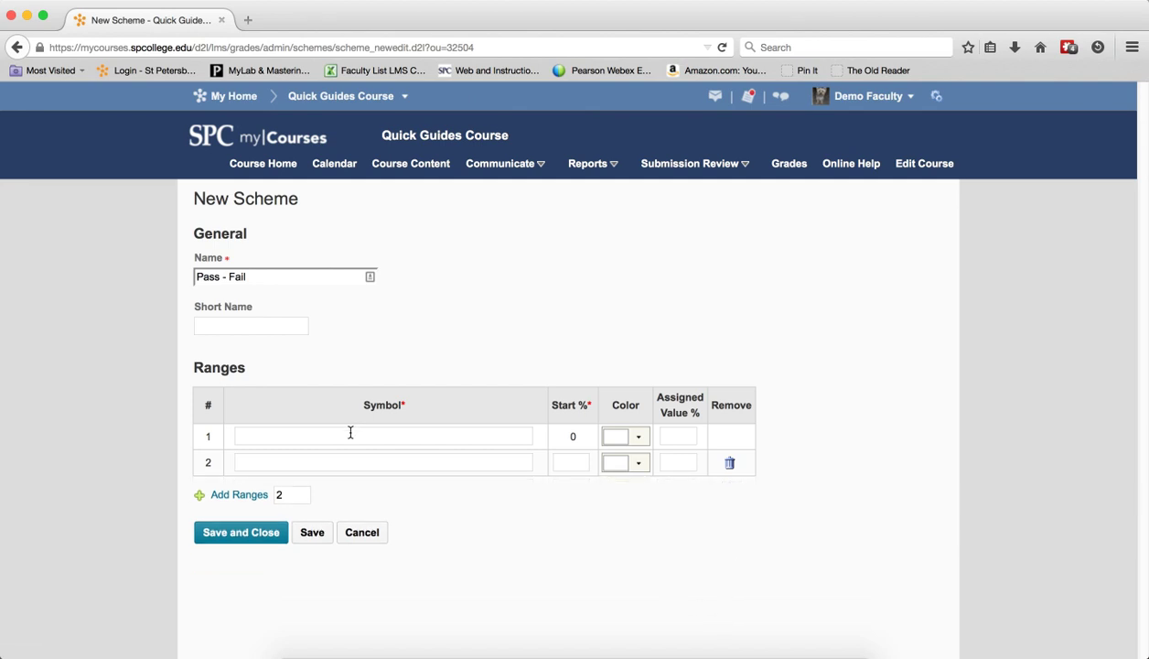
pyautogui.write('Pass')
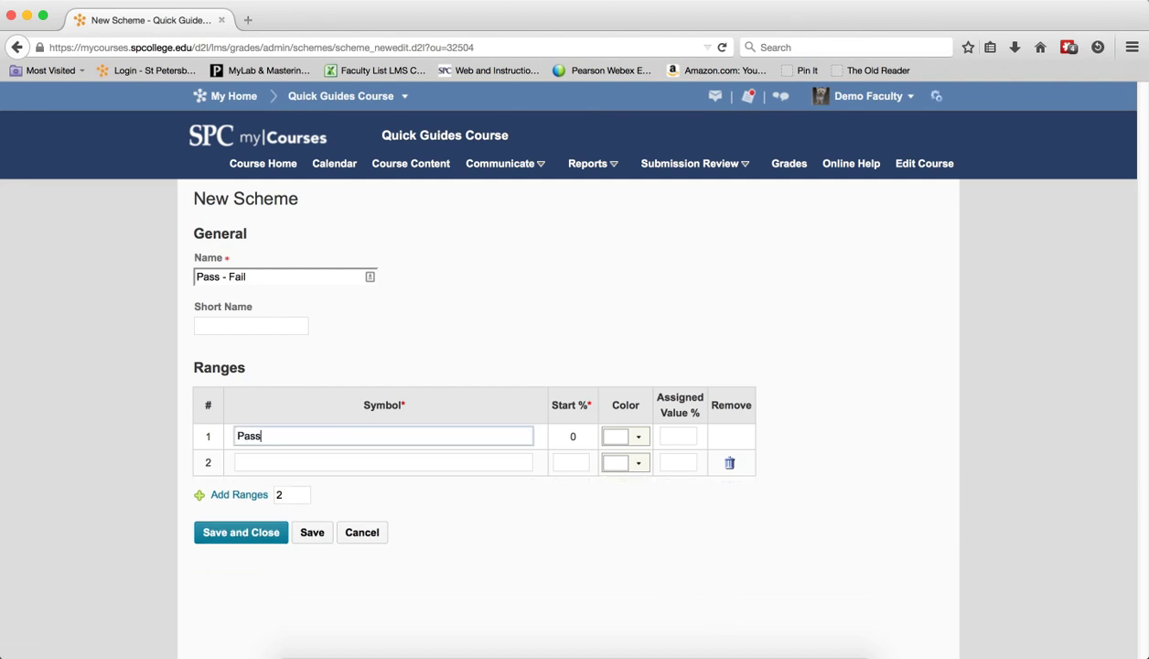
# Enter the Fail range symbol with assigned value 75 and a green colour.
pyautogui.click(382, 461)
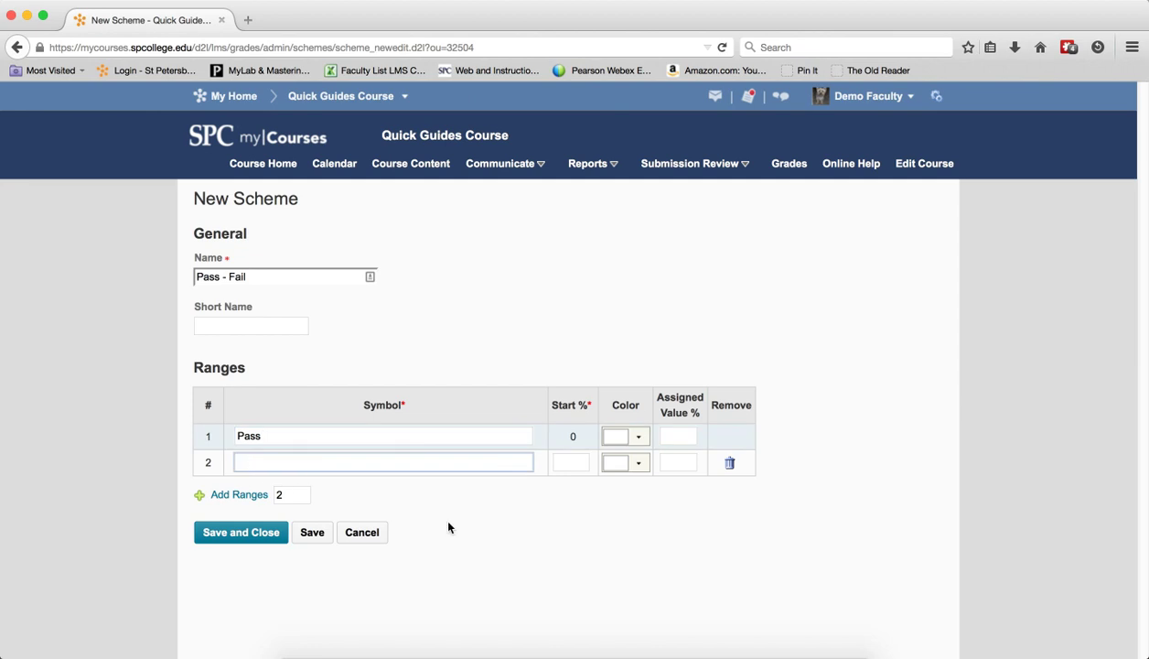
pyautogui.write('Fail')
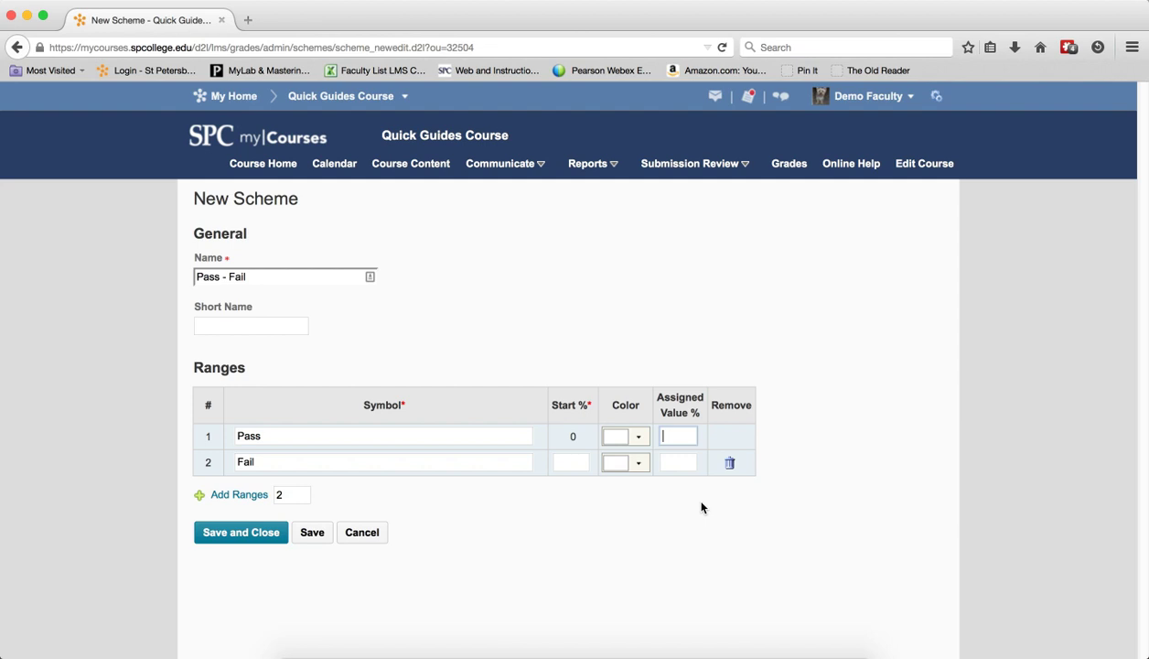
pyautogui.moveTo(693, 544)
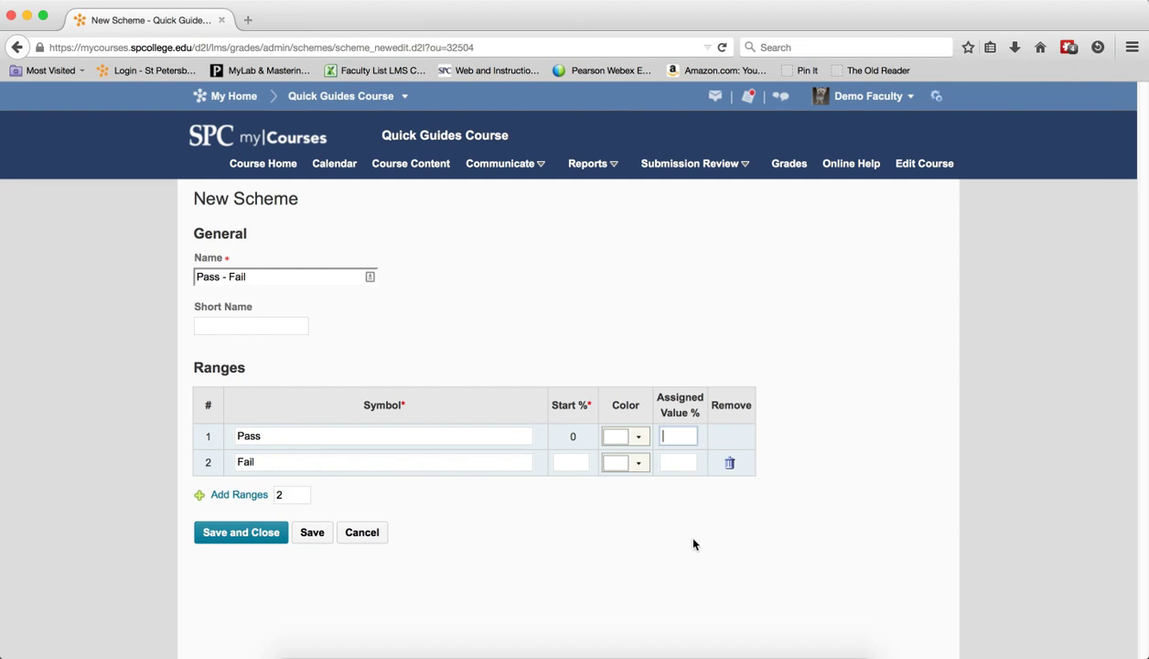
pyautogui.write('75')
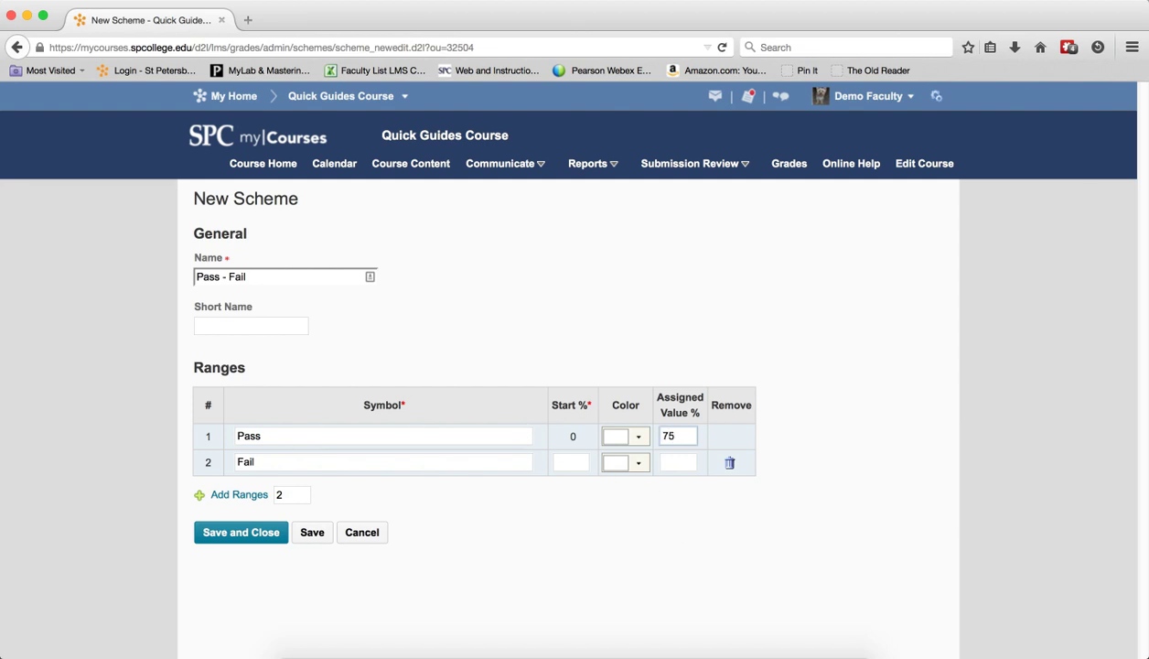
pyautogui.click(638, 435)
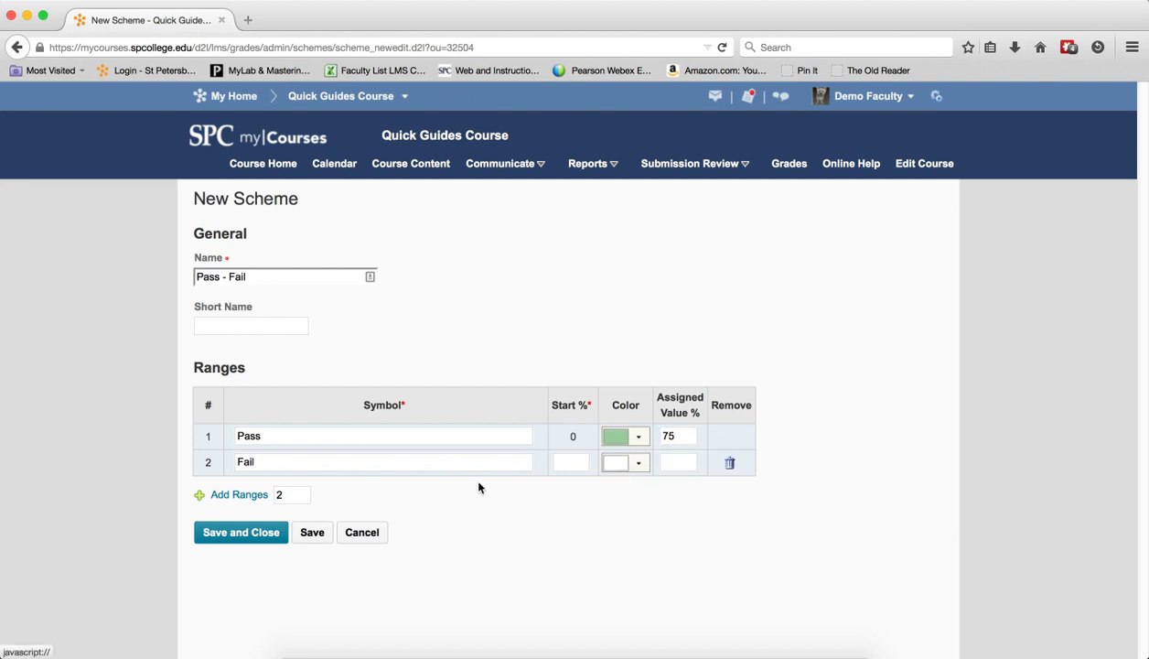
# Set the Pass range symbol, start 76%, value 100 and pink colour.
pyautogui.click(572, 462)
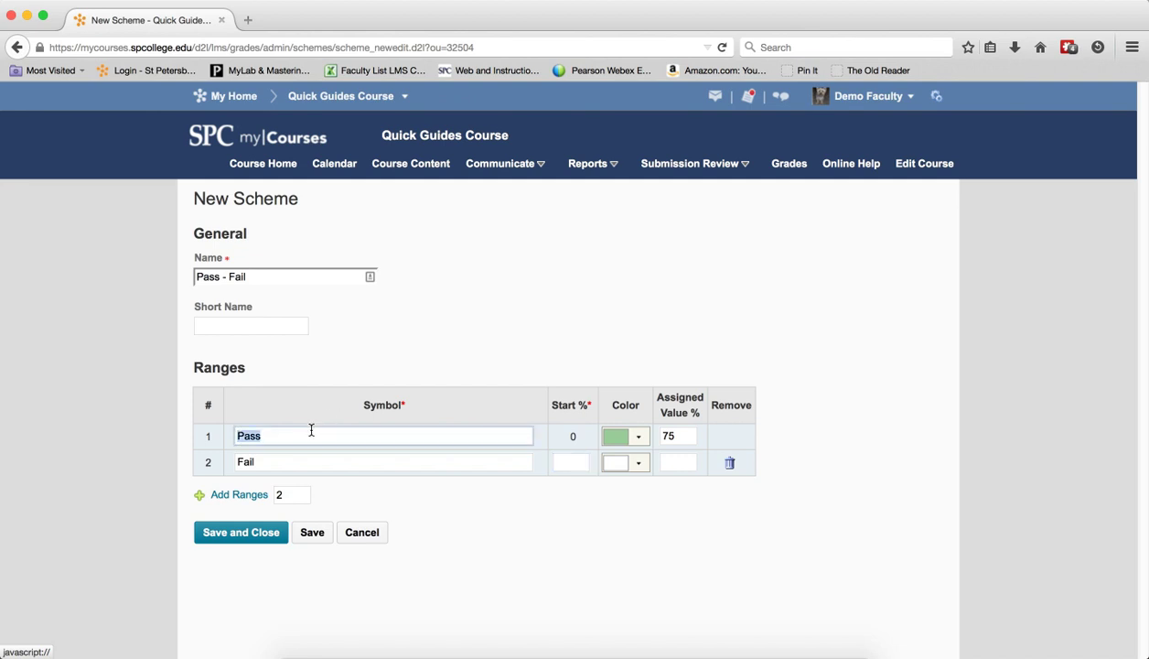
pyautogui.write('Fail')
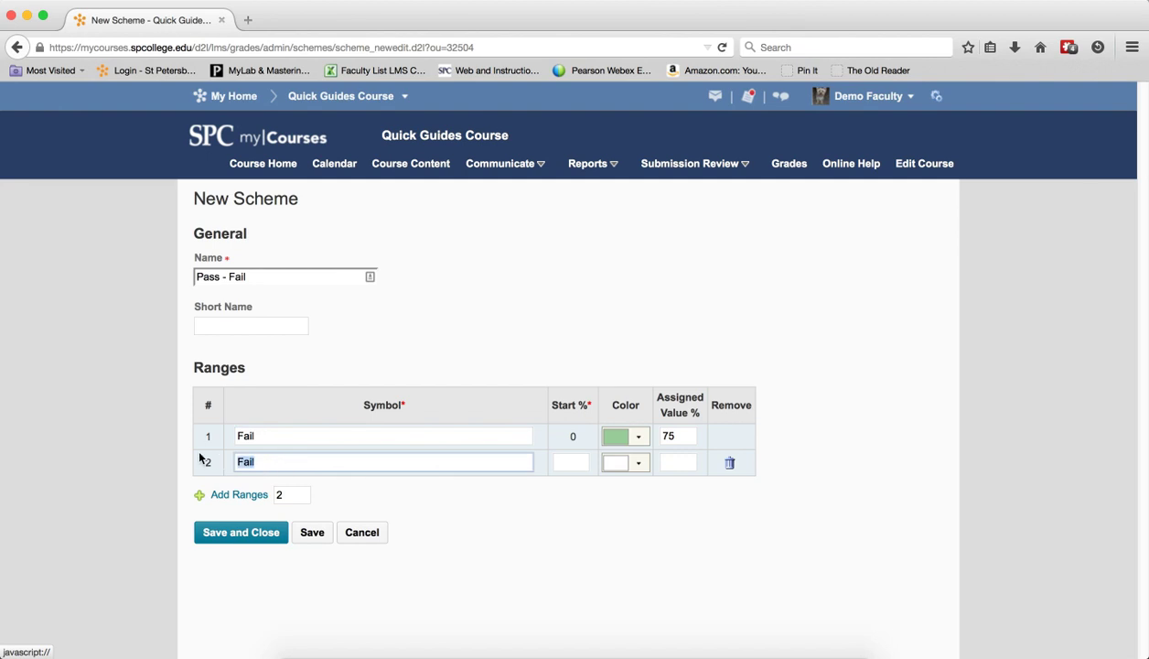
pyautogui.write('Pass')
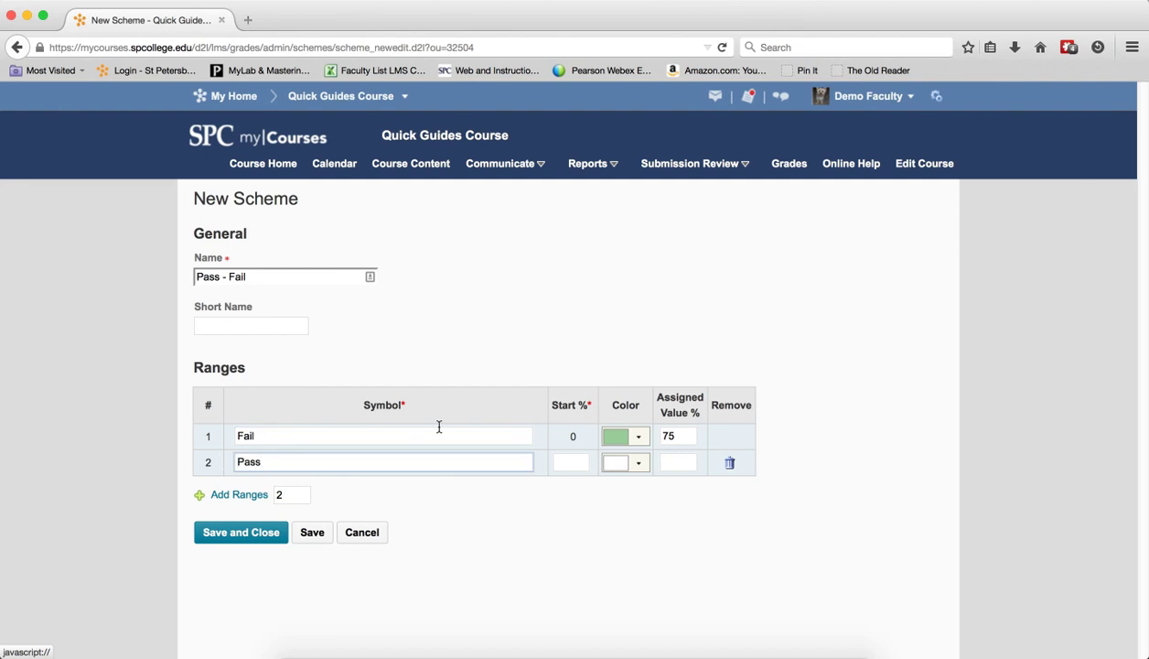
pyautogui.click(570, 462)
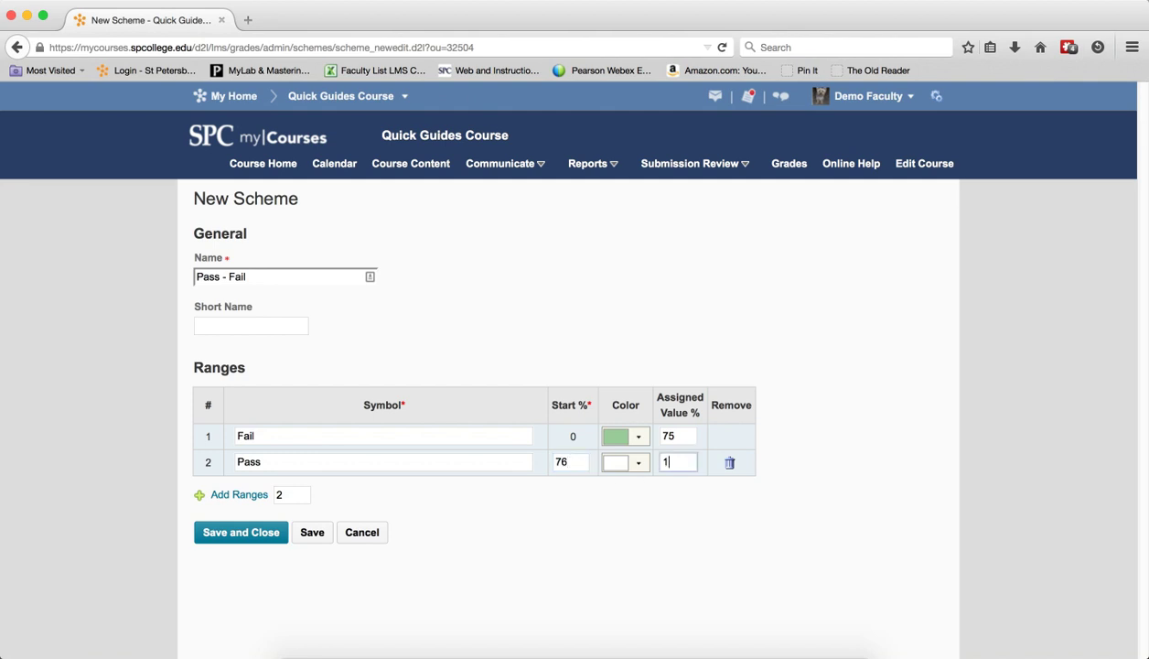
pyautogui.click(638, 462)
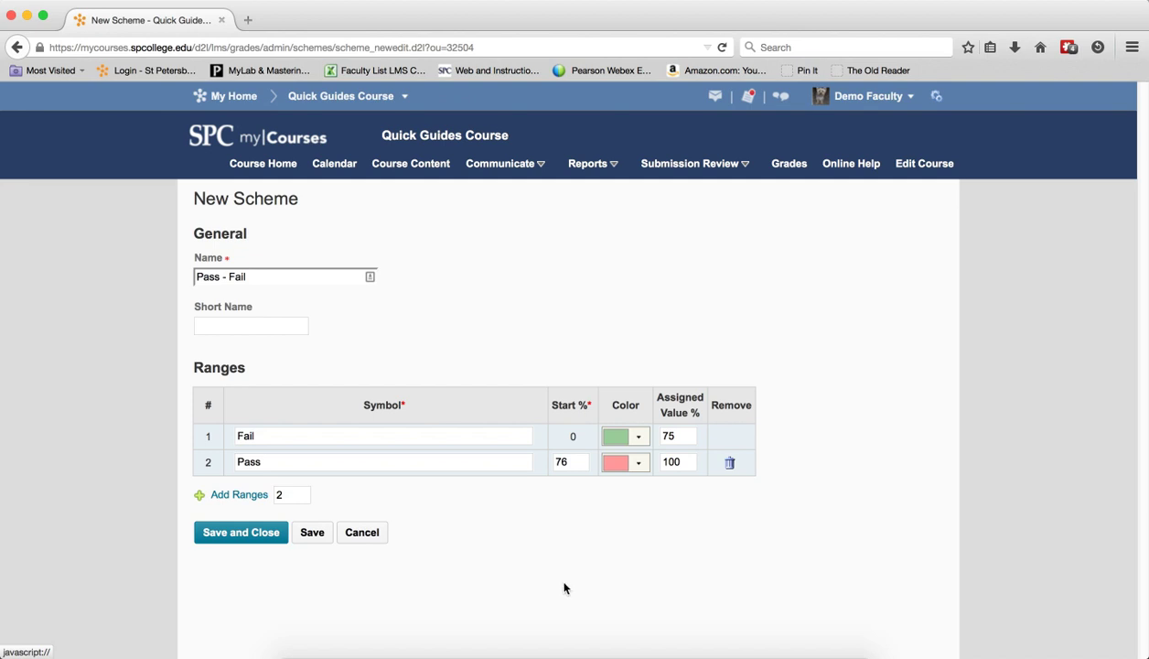
# Save and close the Pass - Fail scheme, returning to the Schemes list.
pyautogui.click(240, 531)
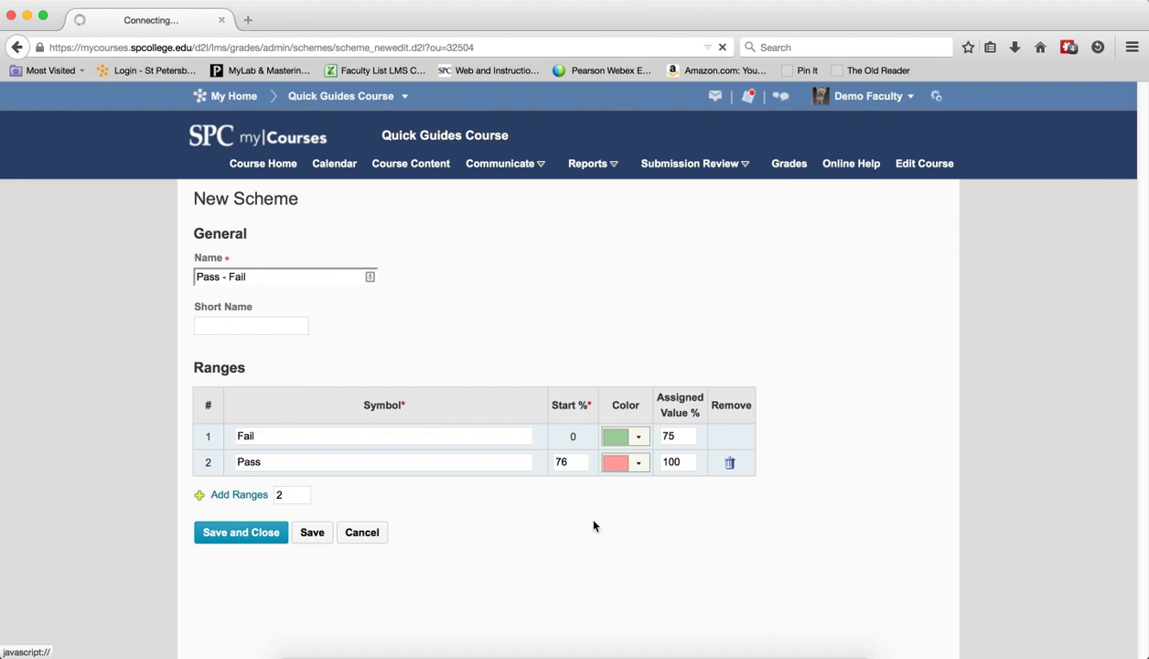
pyautogui.click(241, 531)
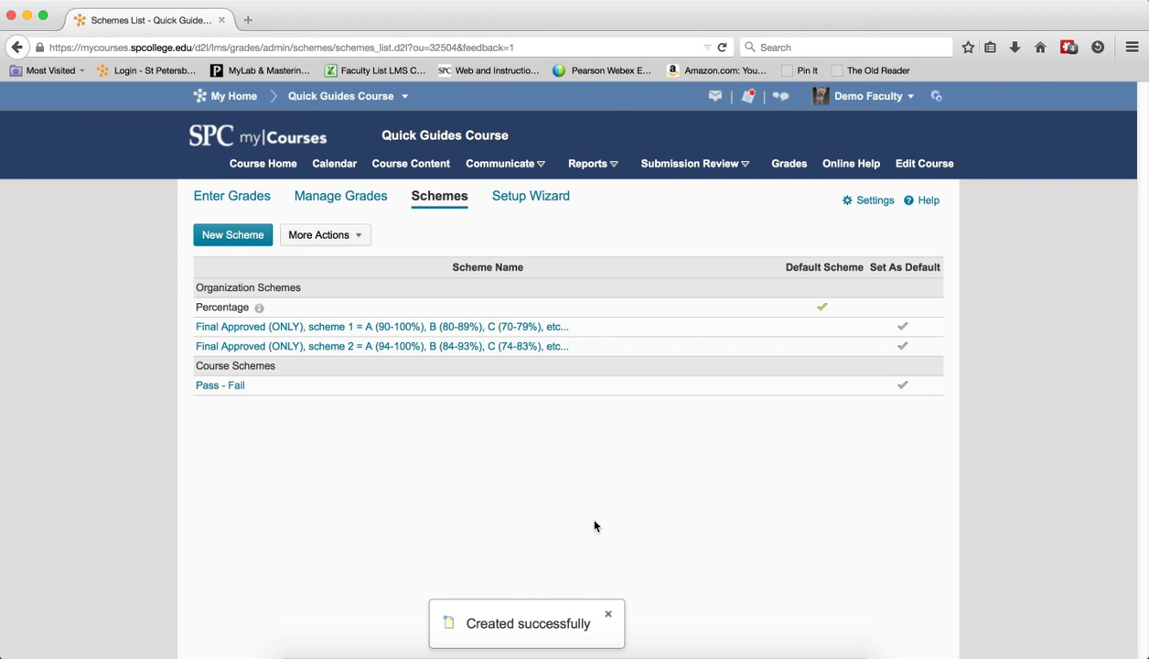
pyautogui.moveTo(903, 385)
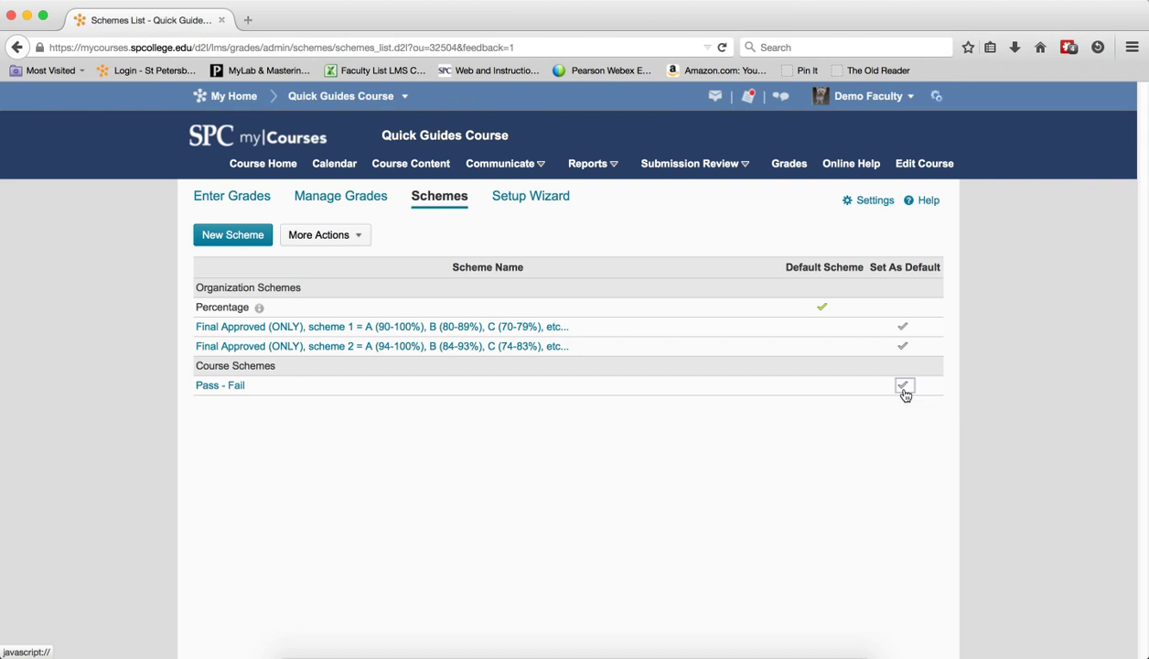
# Set Pass - Fail as the default scheme and confirm with Yes.
pyautogui.click(902, 384)
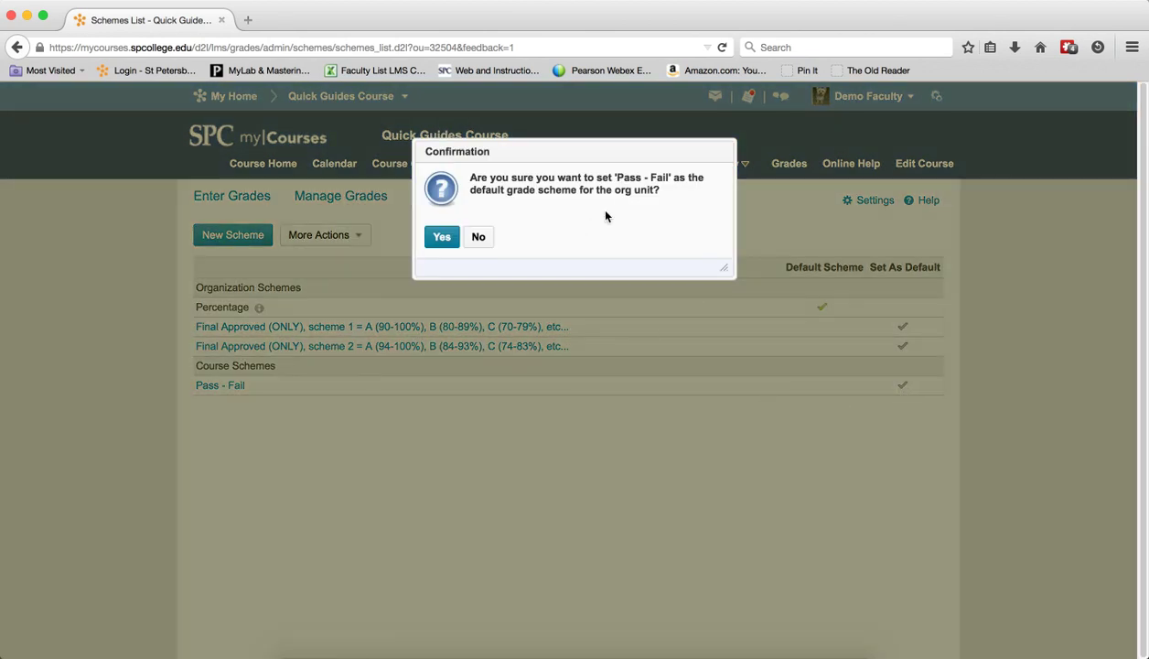
pyautogui.click(442, 236)
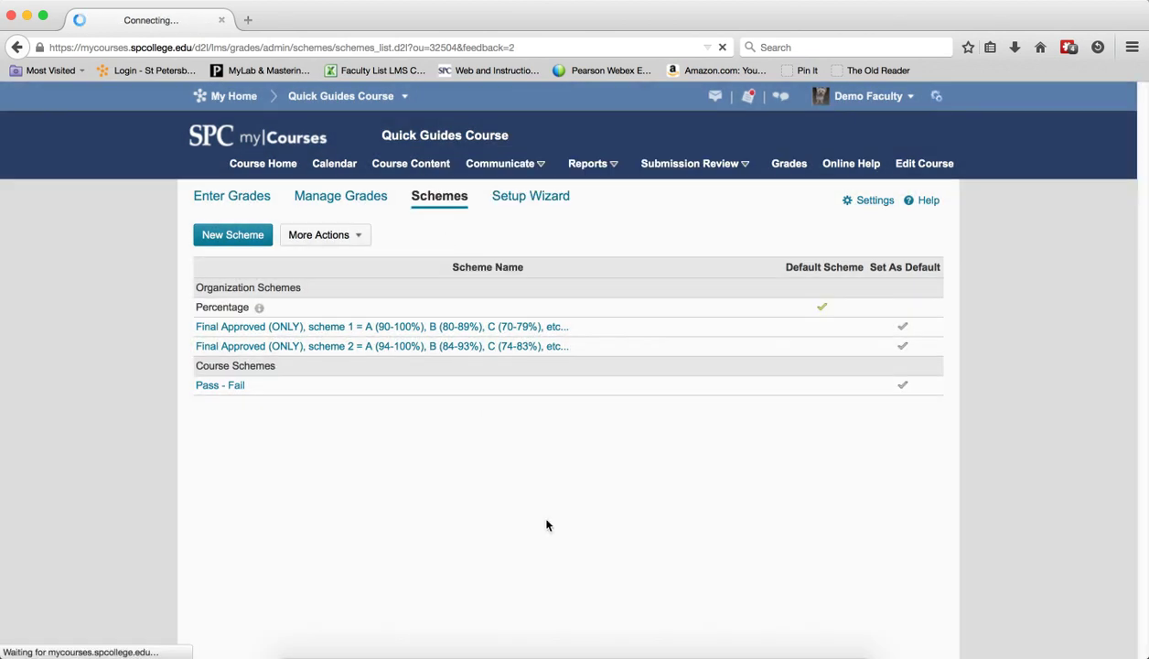
pyautogui.click(902, 384)
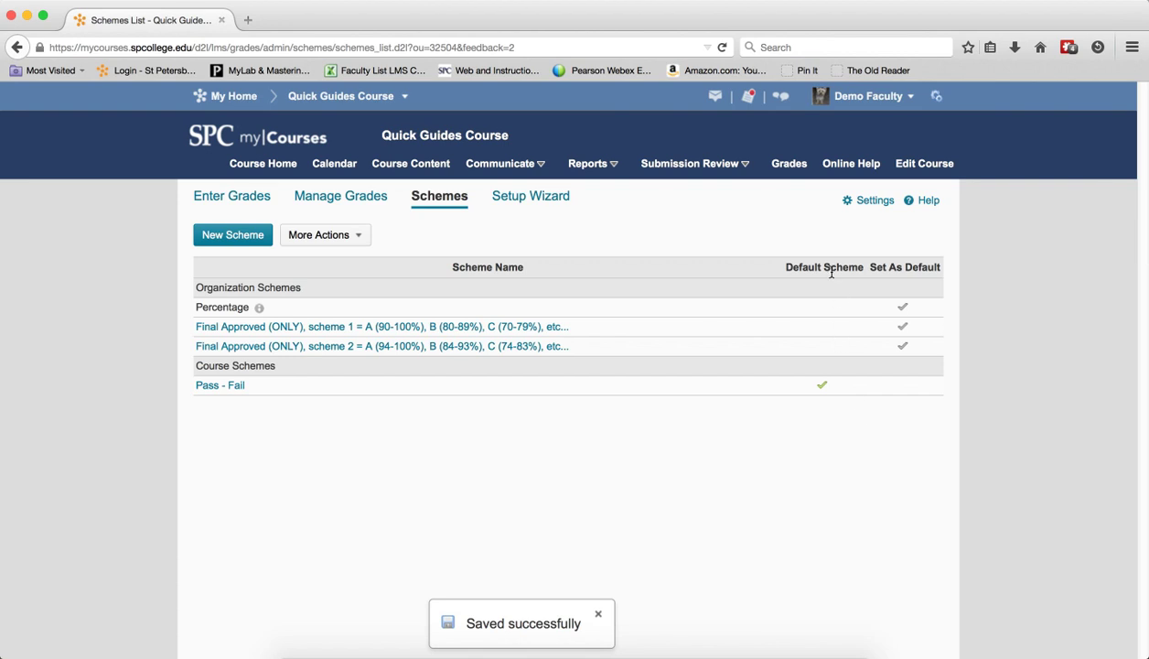
pyautogui.moveTo(822, 386)
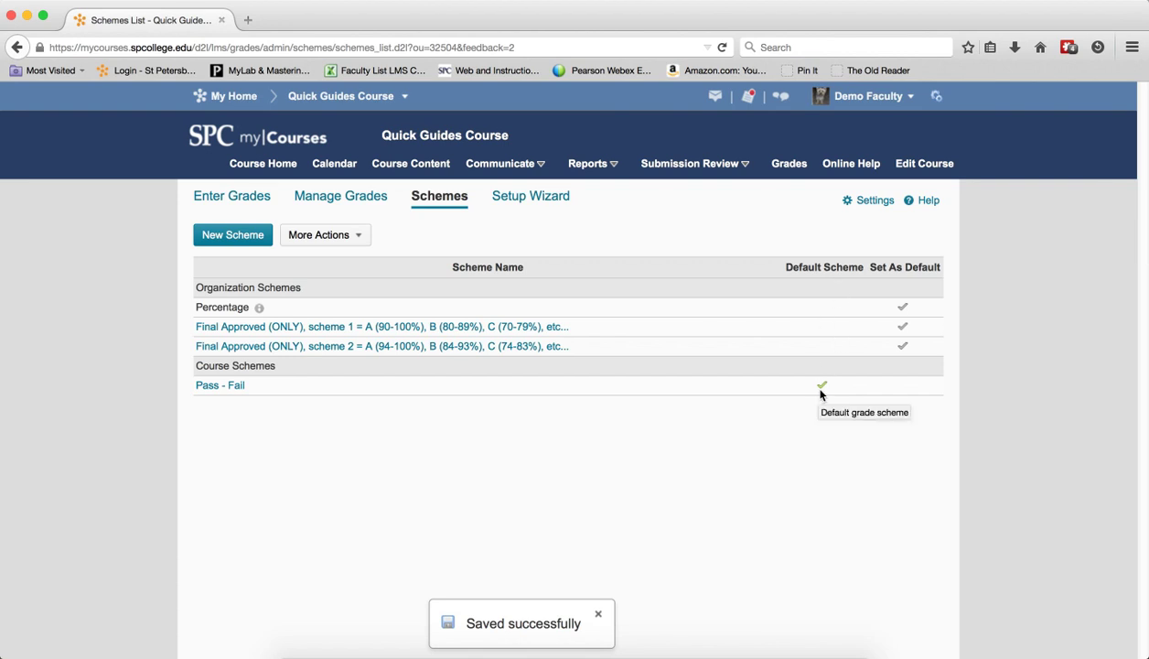